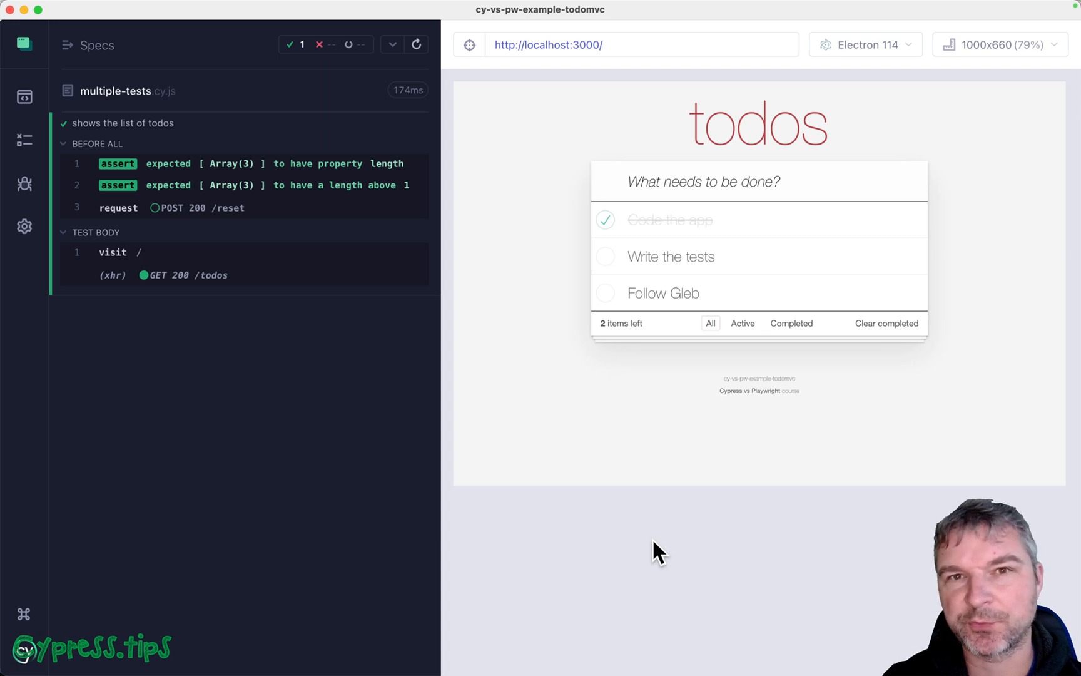
mouse_move(673, 372)
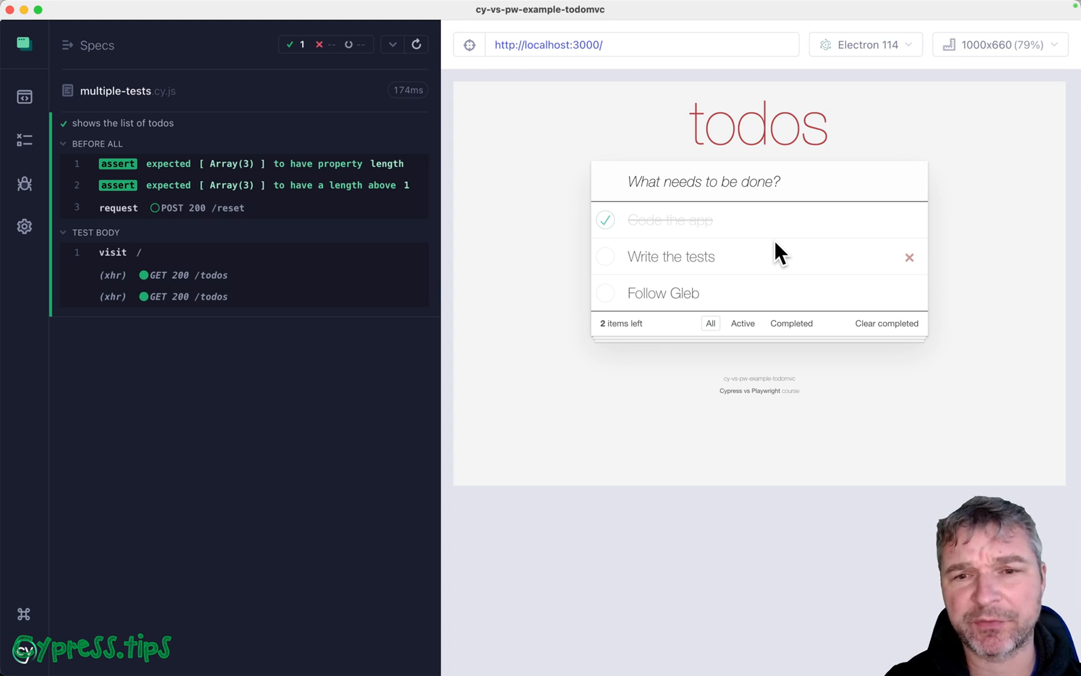
mouse_move(796, 230)
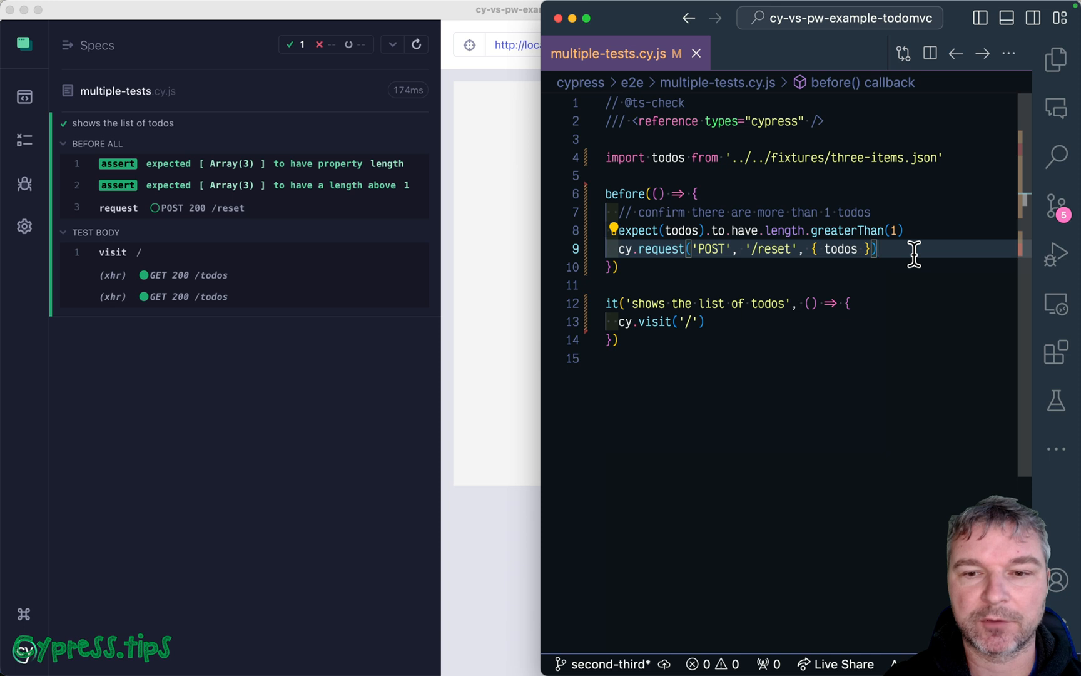
mouse_move(970, 397)
text(cy.get('li.todo').should('have.length', 3)
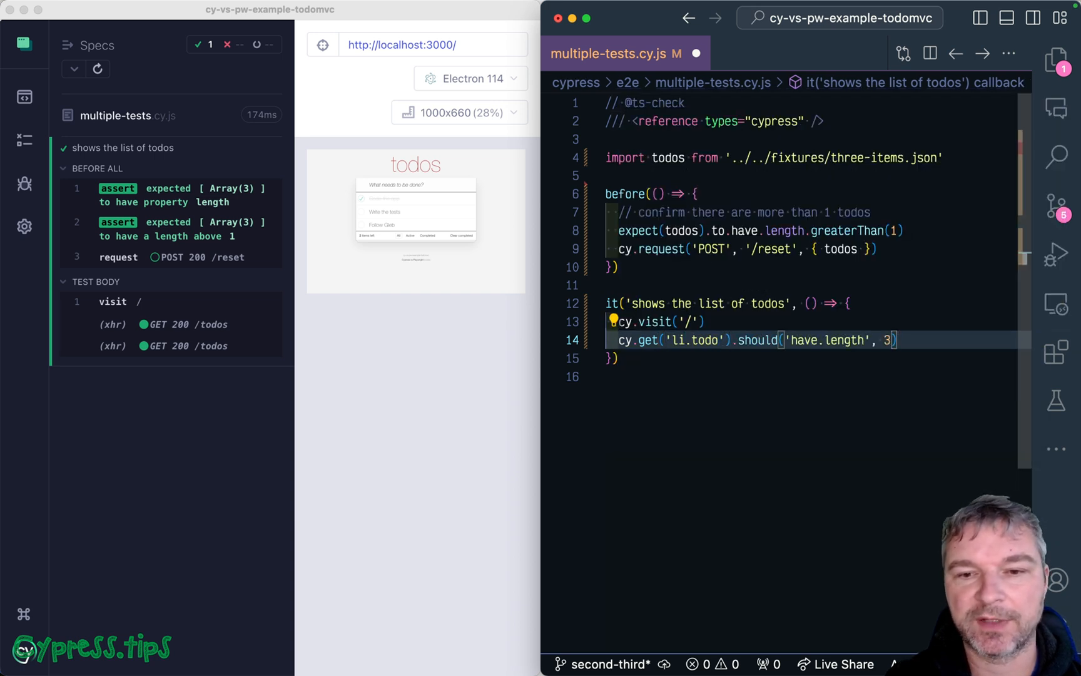
Compare the todo count against todos.length and begin a cy.get line for the first todo.
text(todo.l)
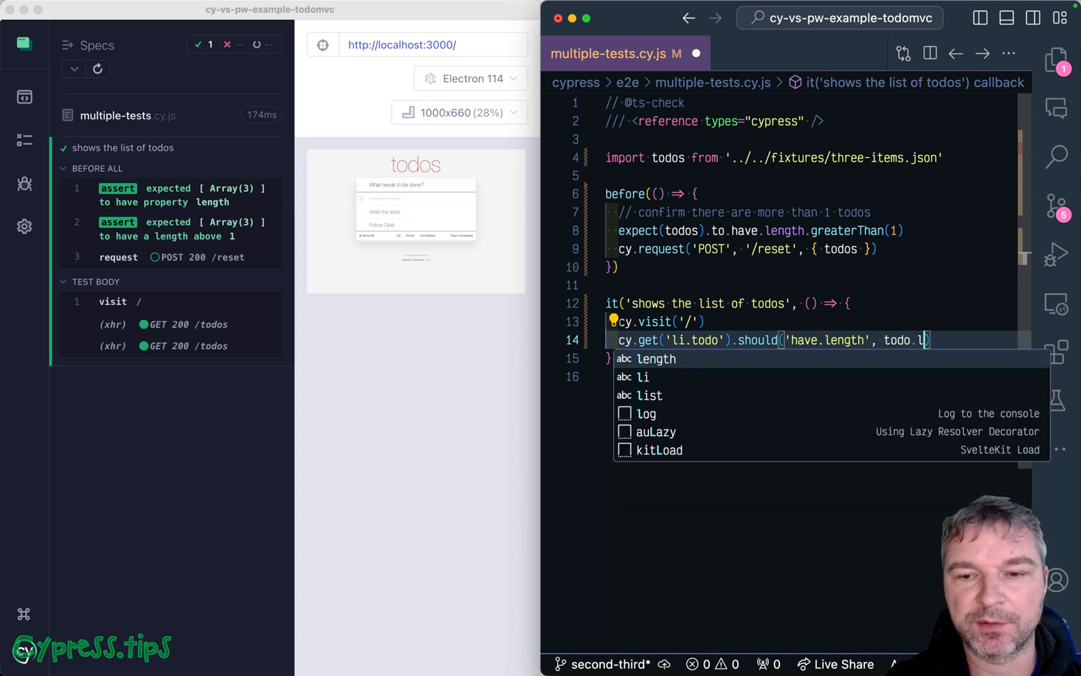
text(odos.length)
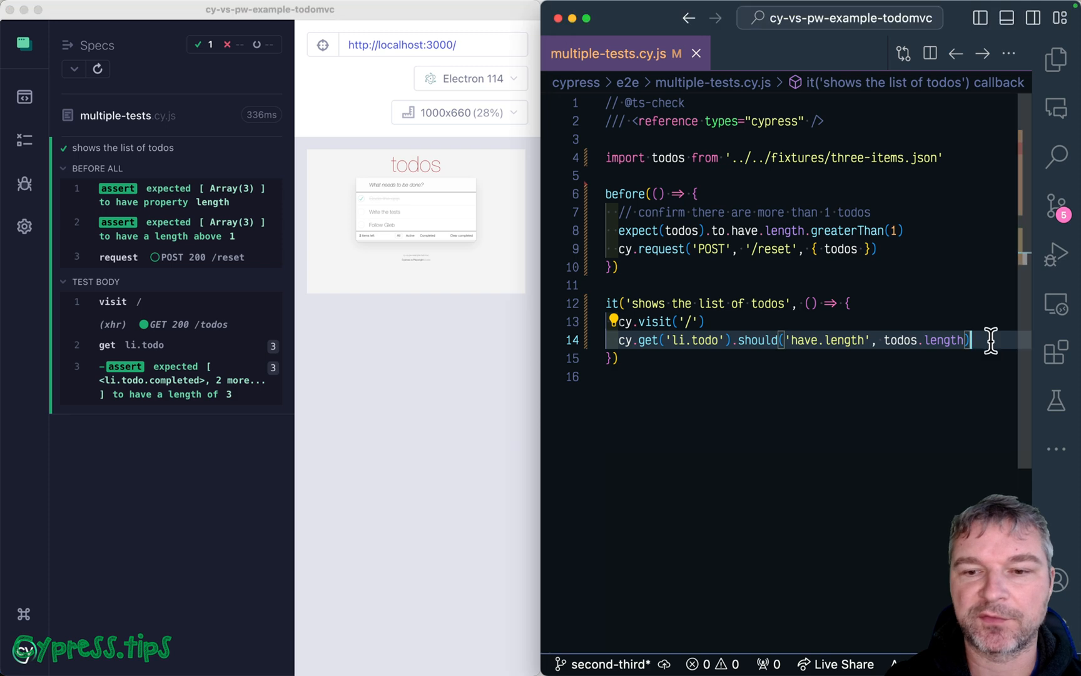
text(cy.get())
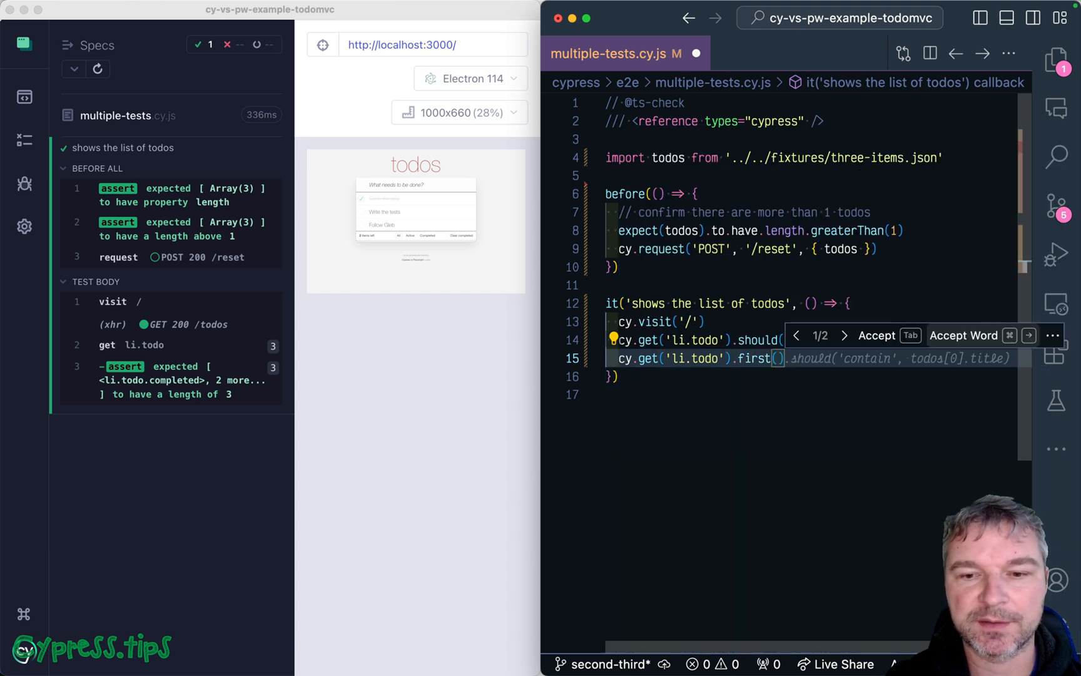
Accept the suggested assertion that the first todo contains todos[0].title.
key(Tab)
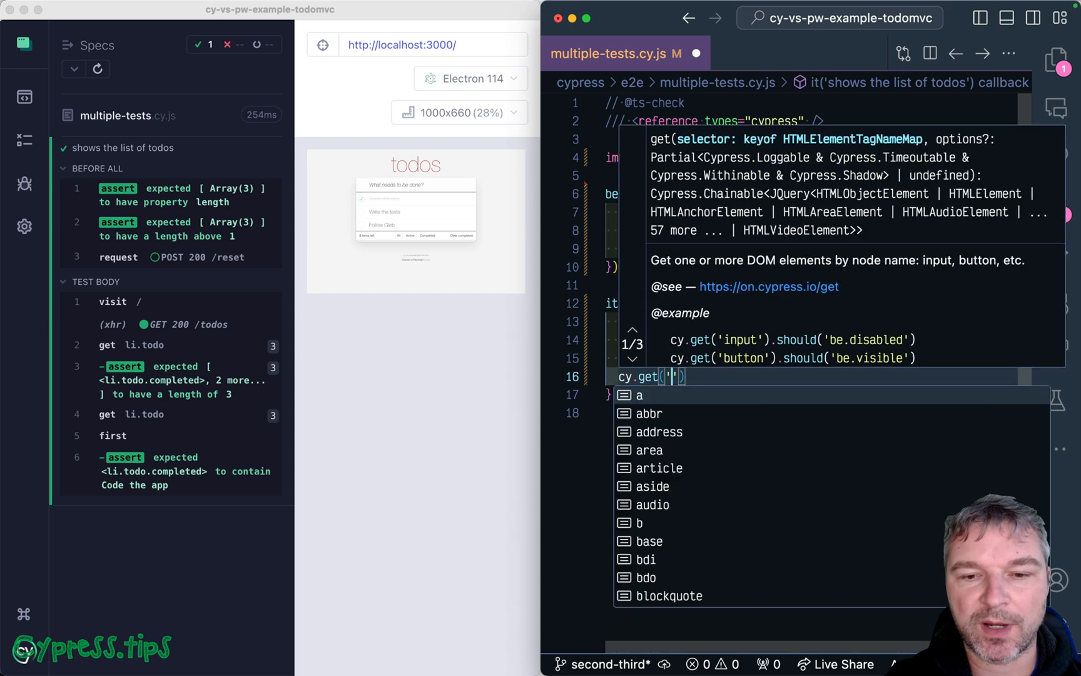
Check that li.todo last() contains todos[1].title.
text(li.todo)
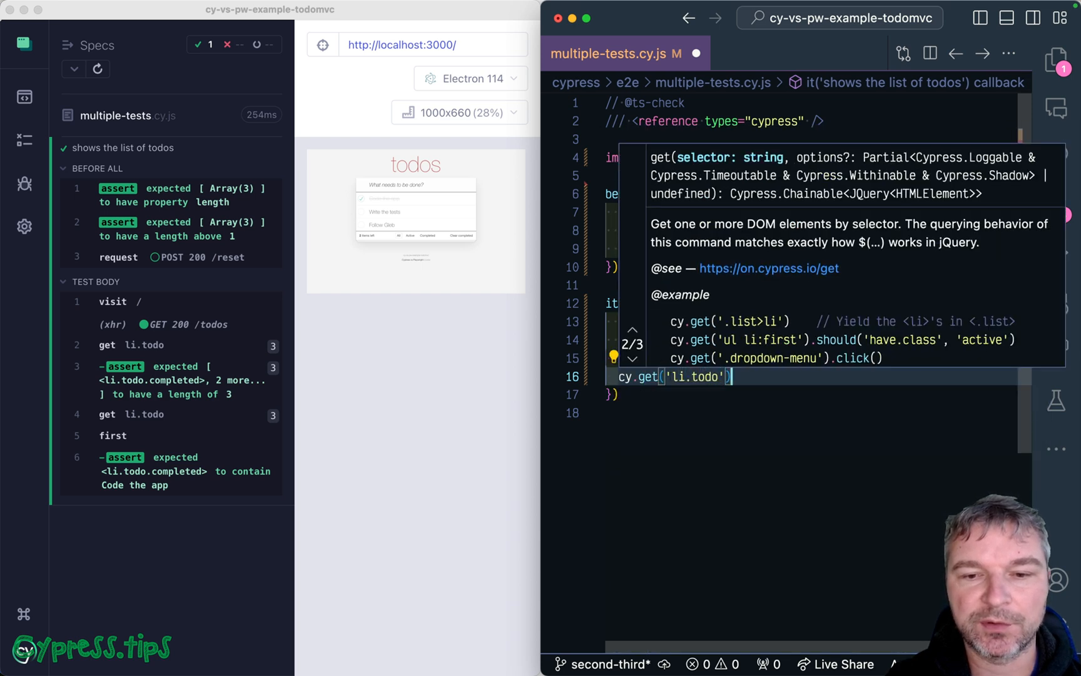
text(.)
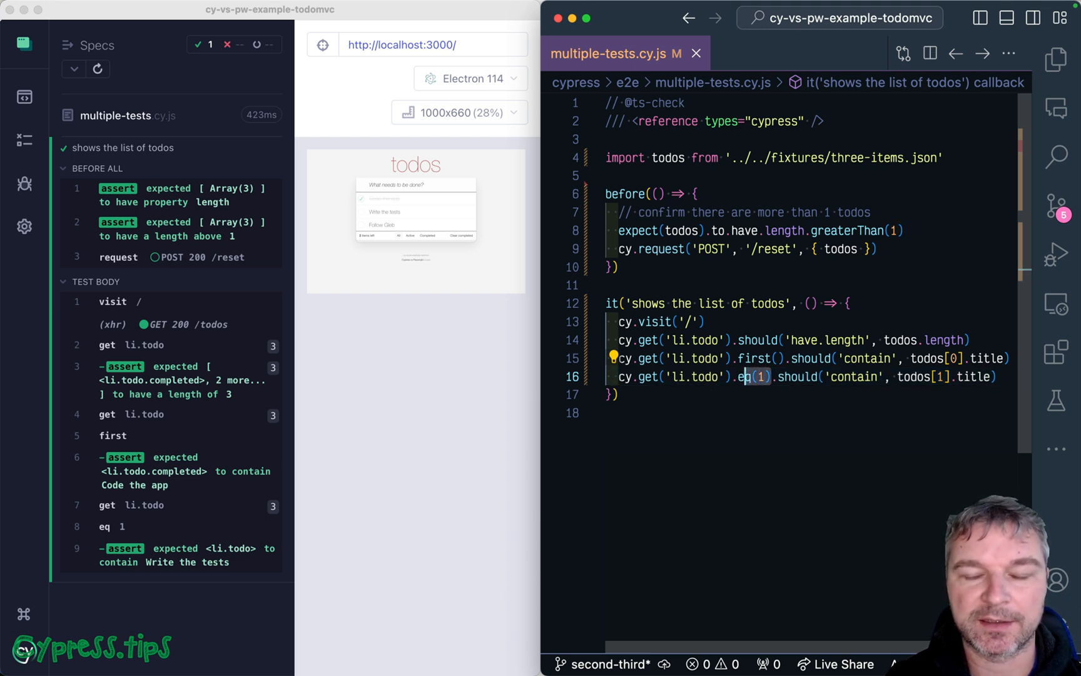
text(last())
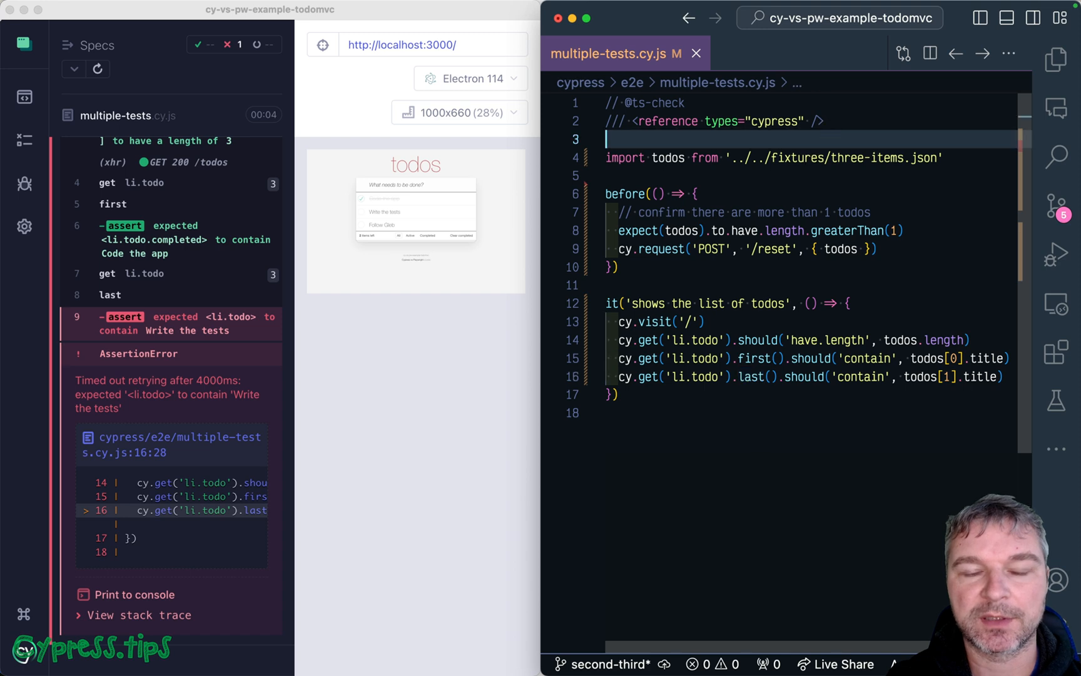
Add import 'cypress-map' at the top of the spec file.
text(import 'cypress-map)
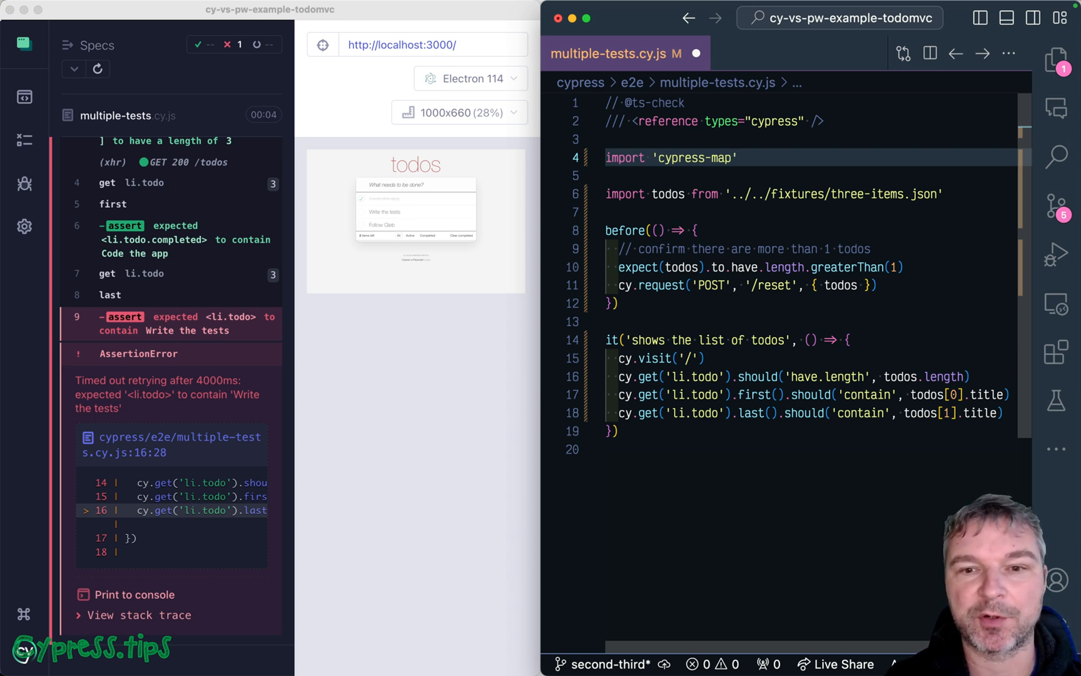
mouse_move(825, 164)
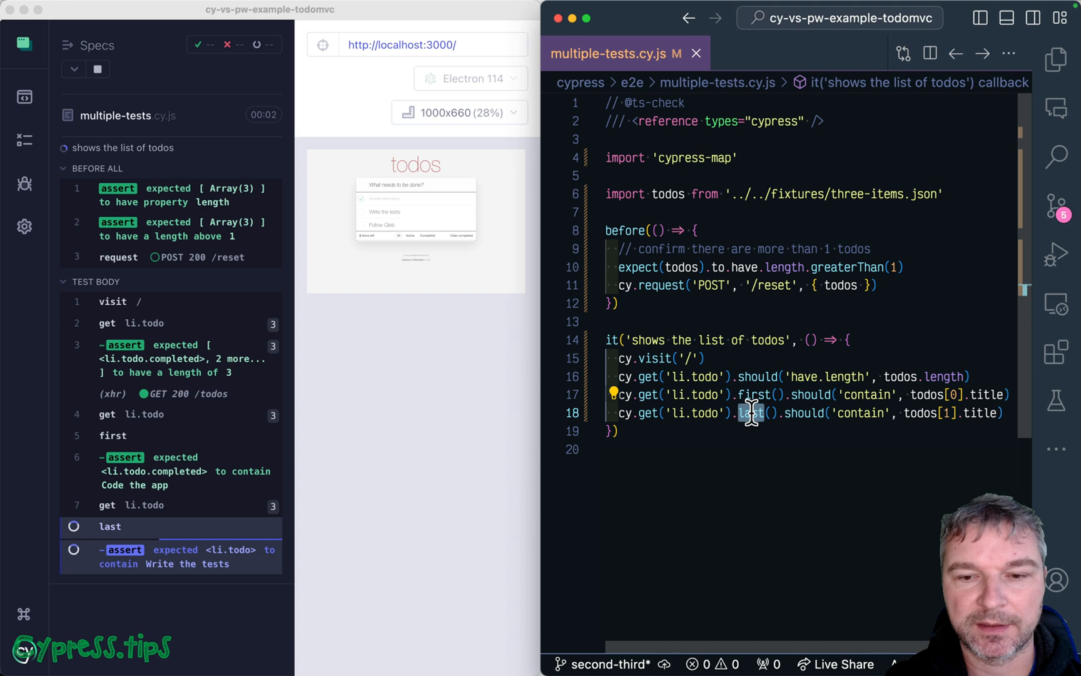
Switch the second-item check from last() to second() and rerun the passing test.
text(second)
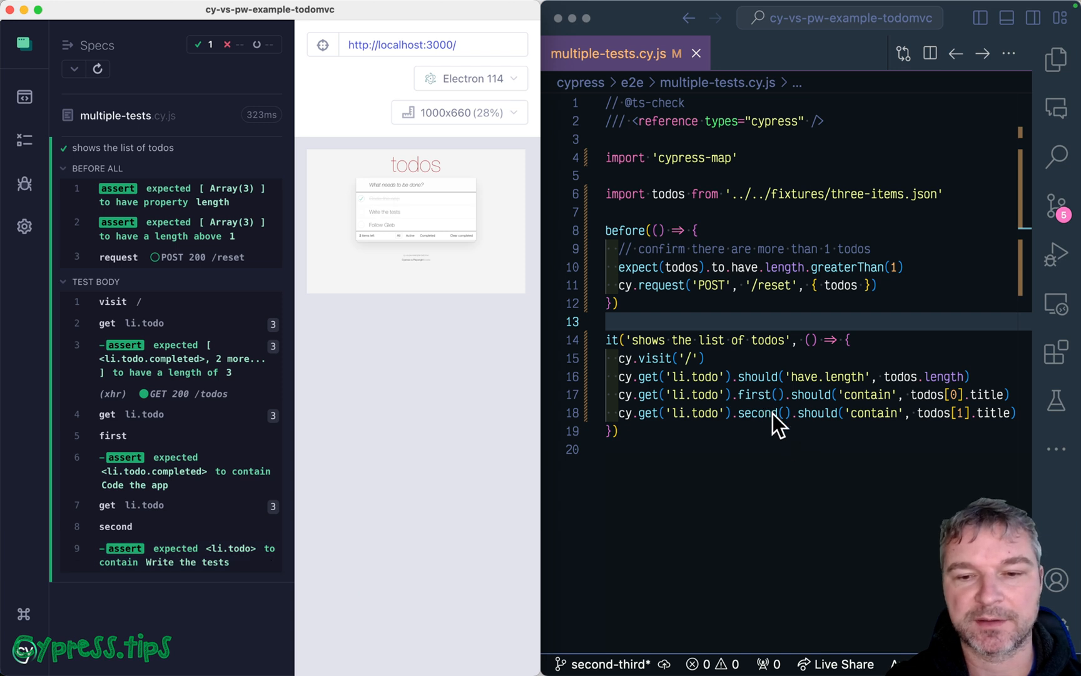
click(772, 412)
text(cy.get('li.todo').third().should('contain', todos[2].title))
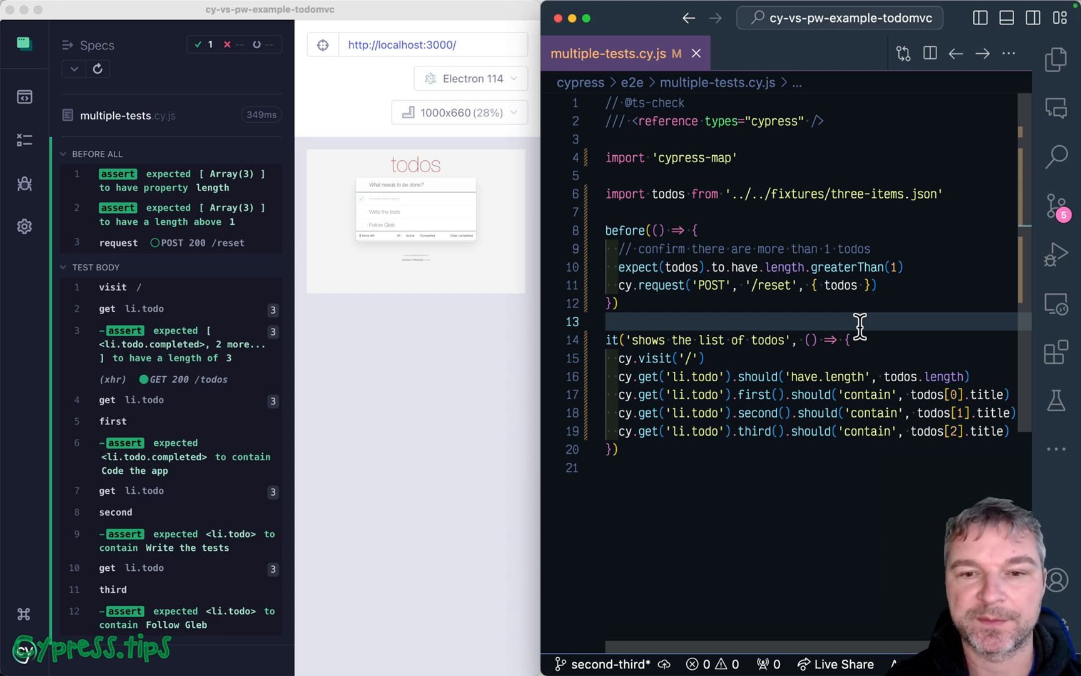
mouse_move(764, 165)
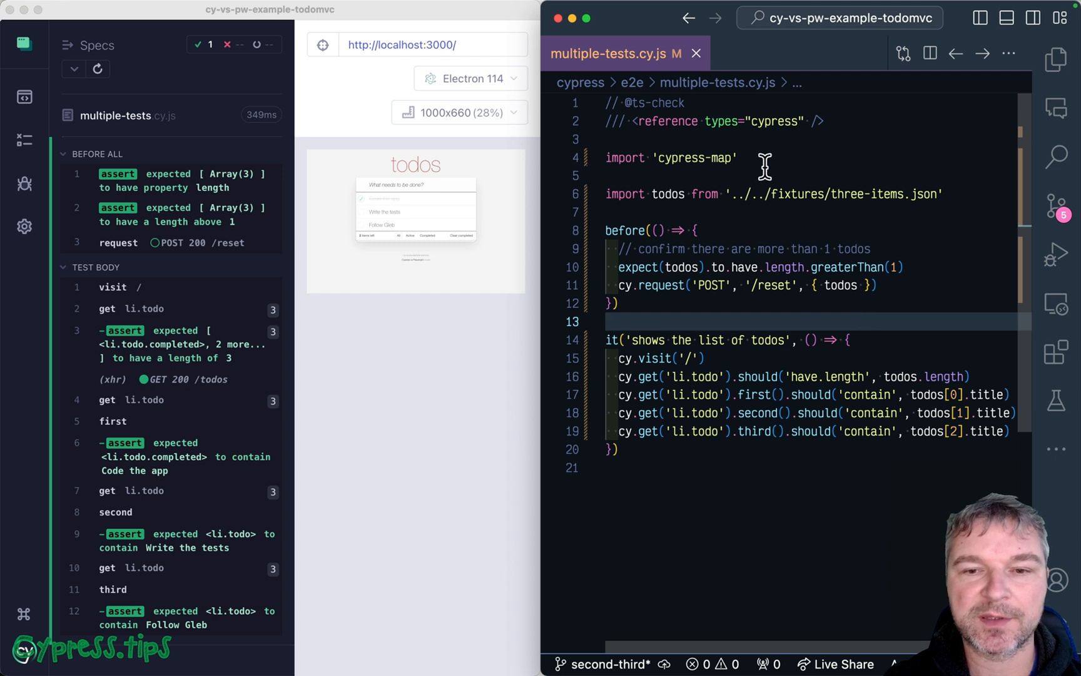